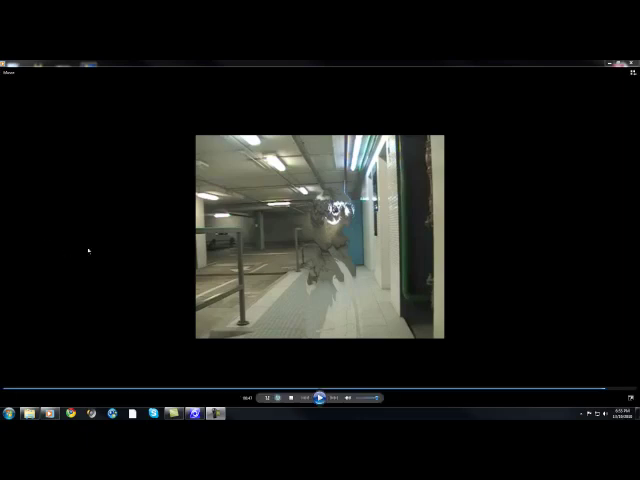
mouse_move(400, 268)
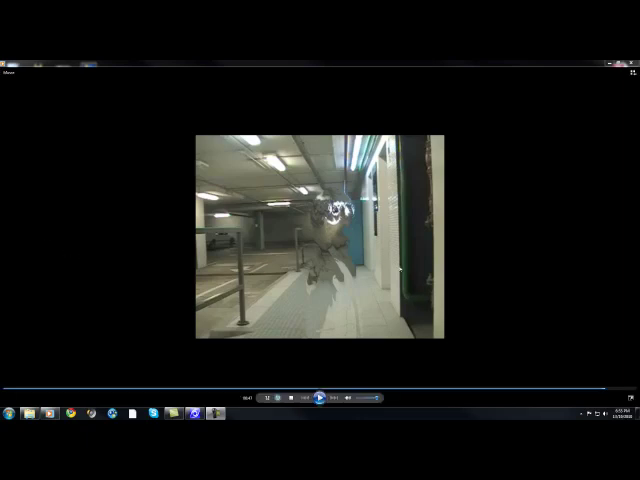
mouse_move(296, 328)
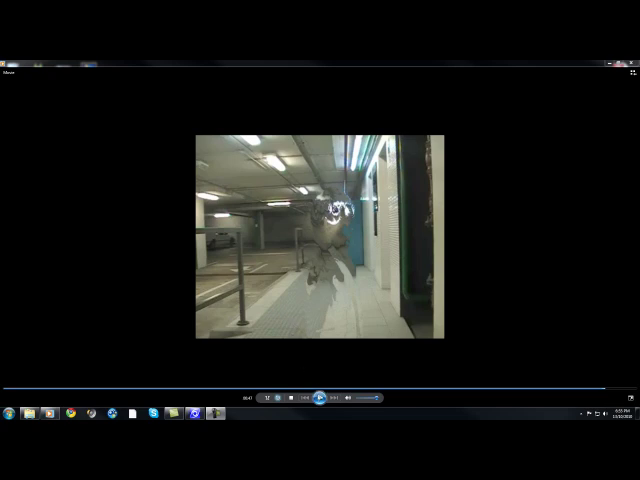
Step: Start a new project from a movie file and open the underground car park clip
click(318, 398)
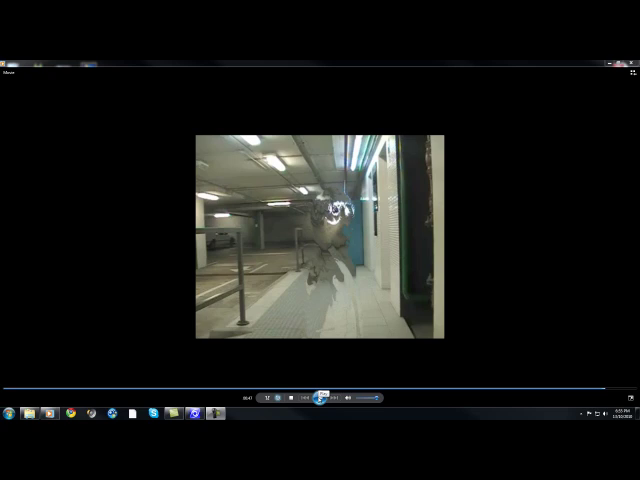
click(320, 398)
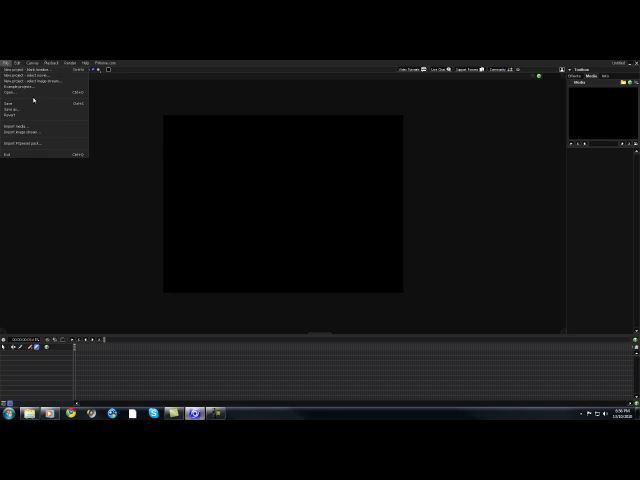
click(16, 124)
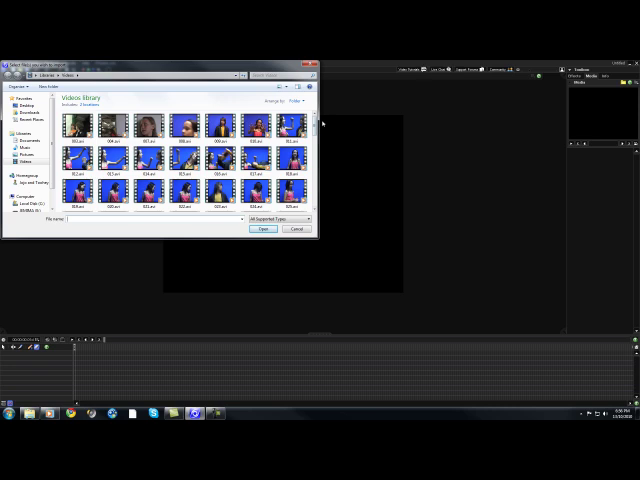
scroll(down, 3)
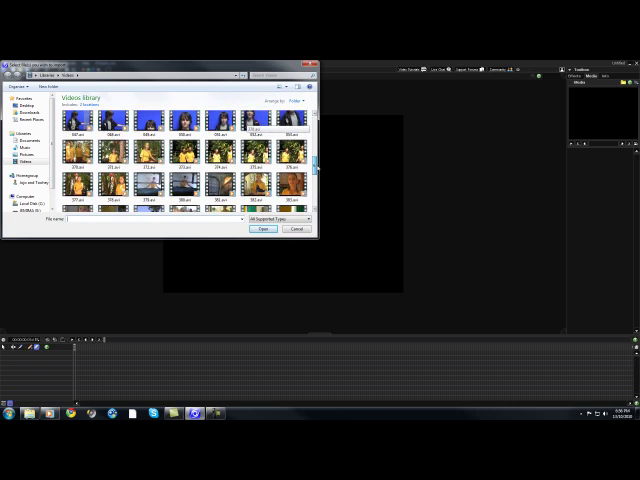
scroll(down, 3)
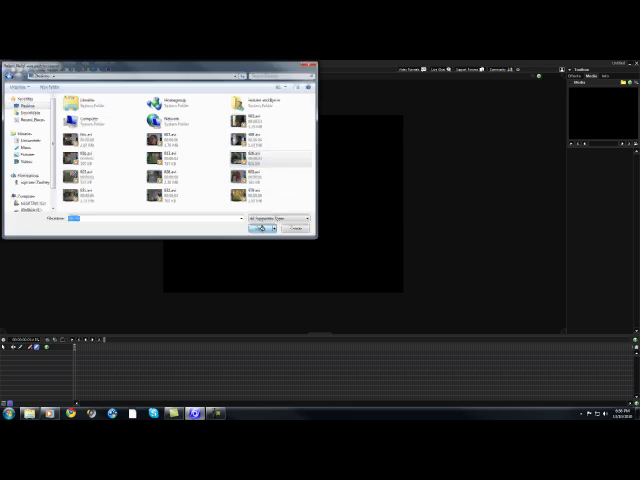
click(258, 233)
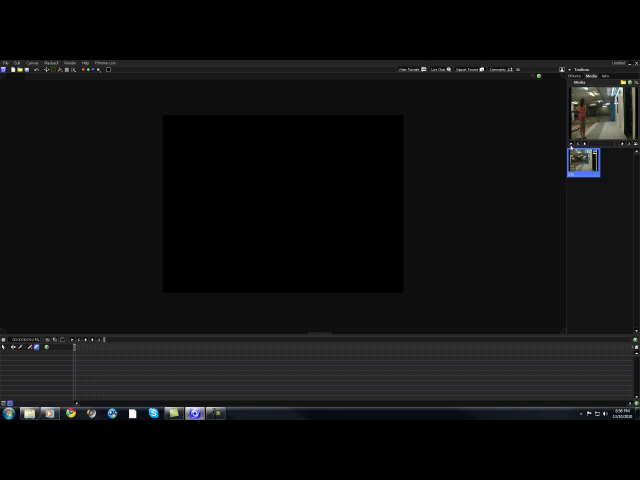
mouse_move(609, 153)
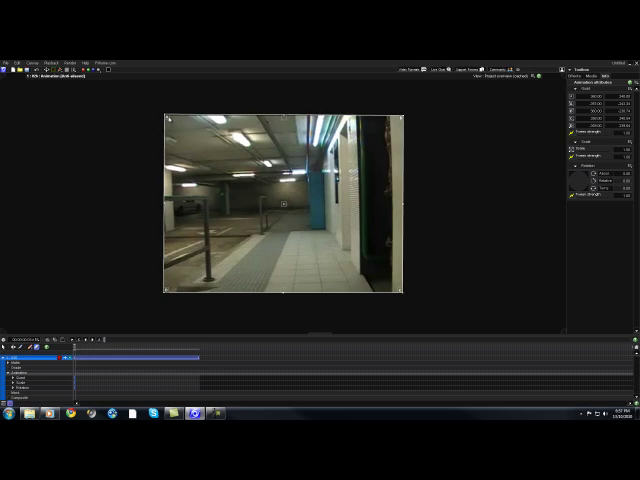
mouse_move(52, 305)
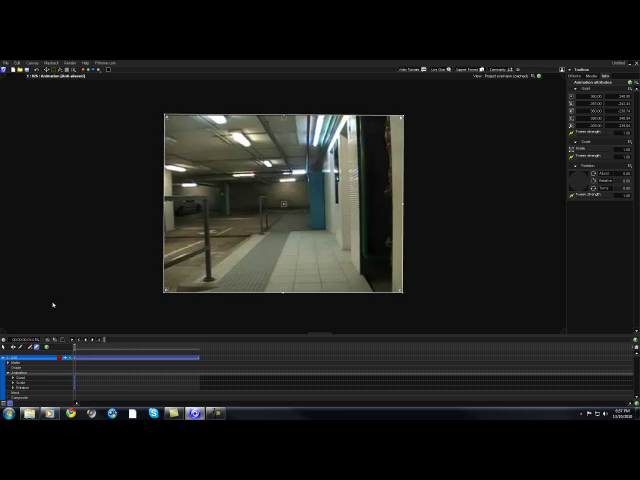
Step: Place the car park clip on the canvas as the first layer and start importing another clip
click(6, 63)
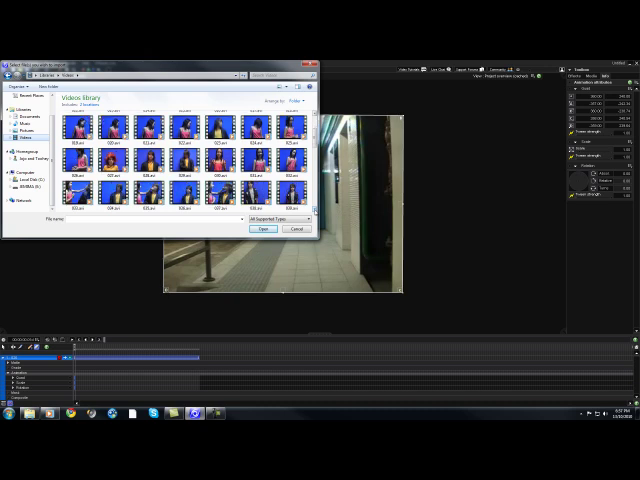
Step: Import the boy's blue-screen clip and place it over the car park footage
scroll(down, 3)
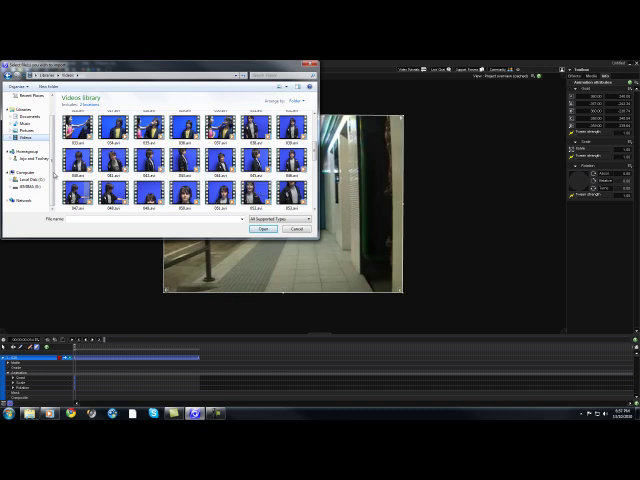
click(262, 229)
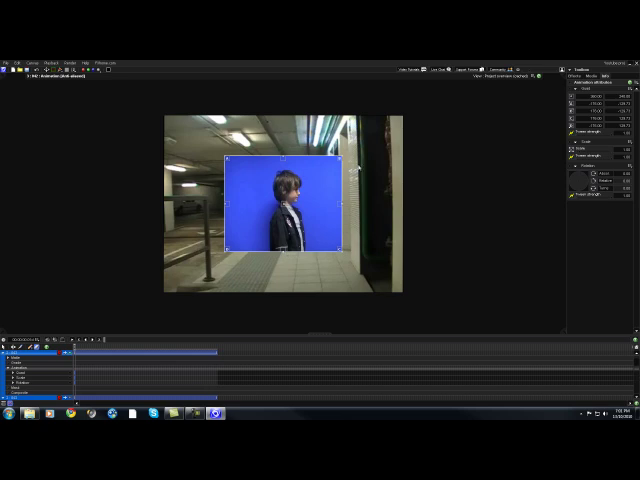
Step: Stretch two corners of the blue-screen layer outward, one to the frame's top-right
drag(342, 158, 405, 118)
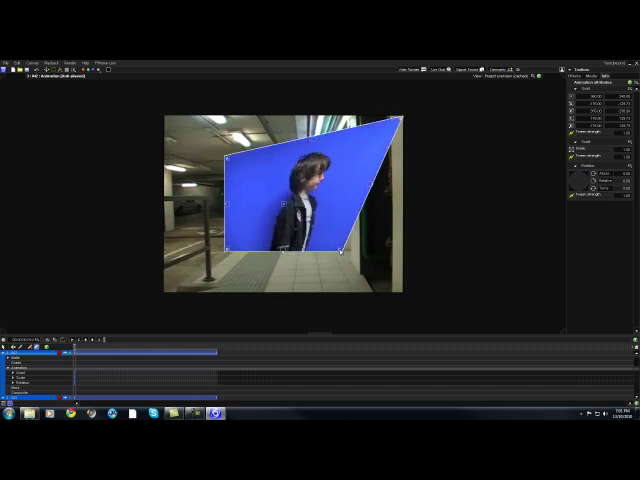
drag(352, 238, 402, 298)
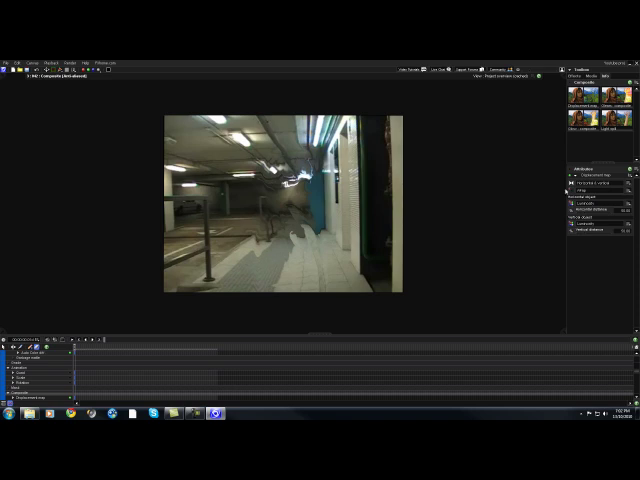
mouse_move(417, 308)
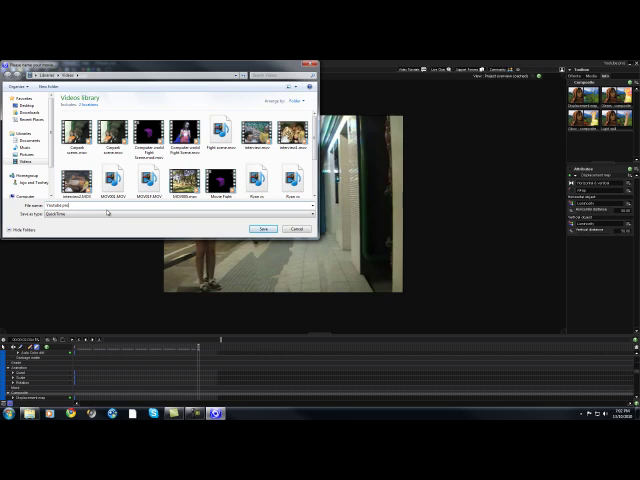
Step: Save the movie as QuickTime and accept H.264 compression at Best quality
click(262, 229)
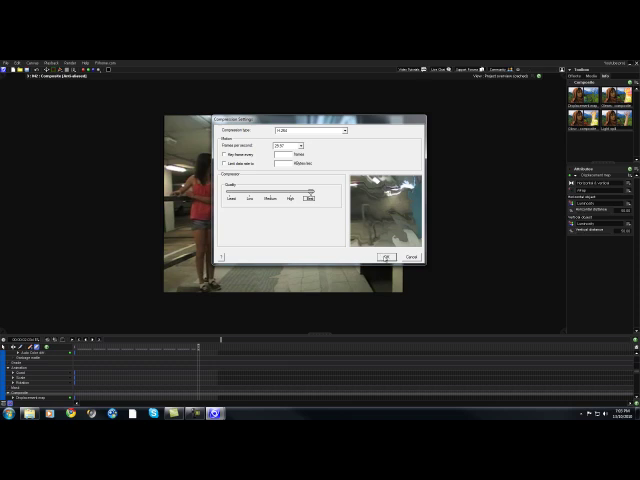
click(385, 257)
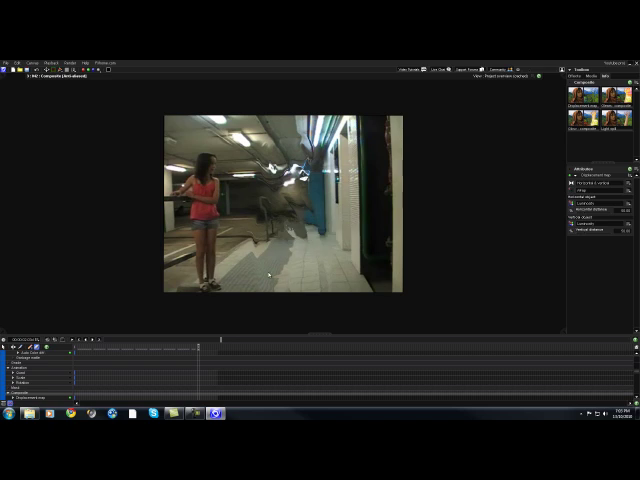
mouse_move(268, 273)
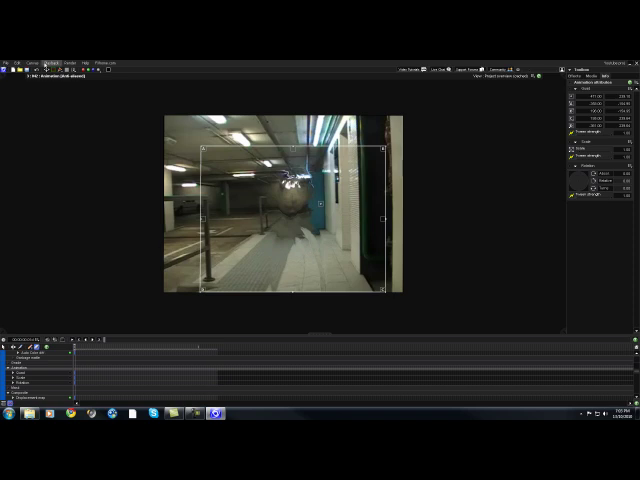
Step: Re-render the movie under the same name and confirm overwriting the existing file
click(62, 63)
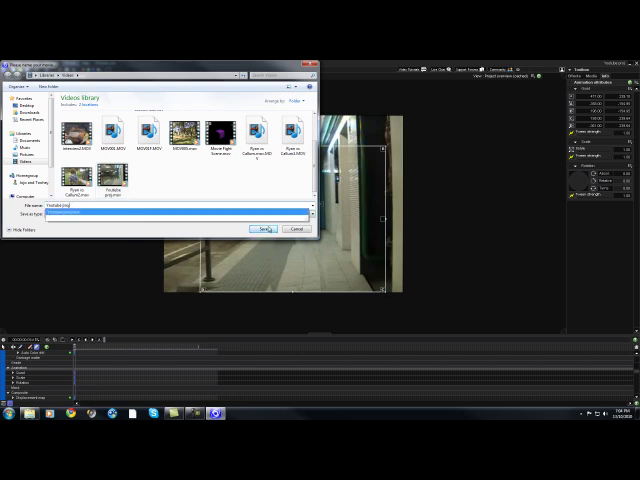
click(262, 229)
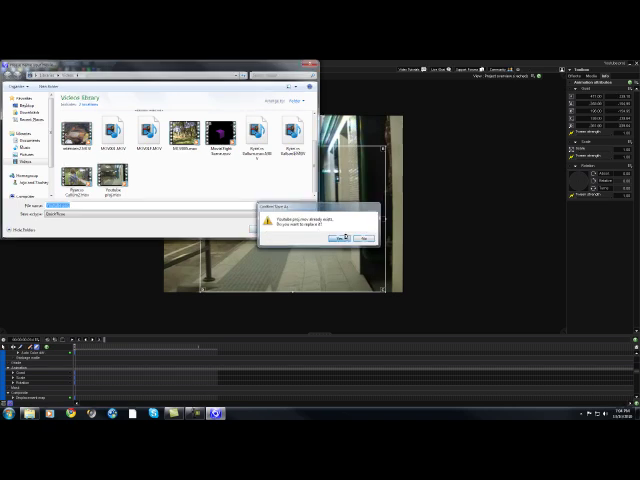
click(343, 238)
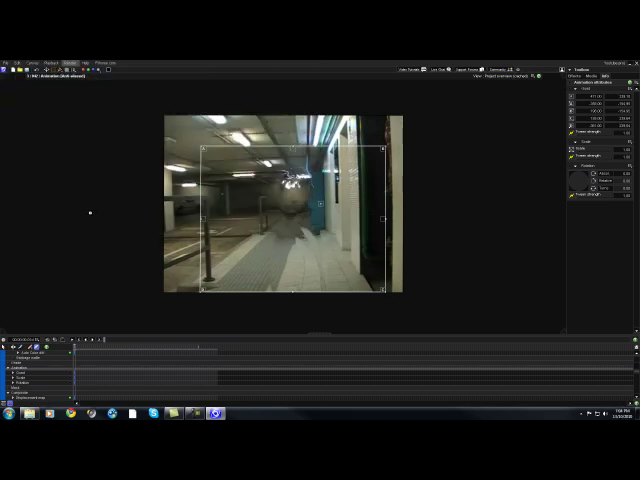